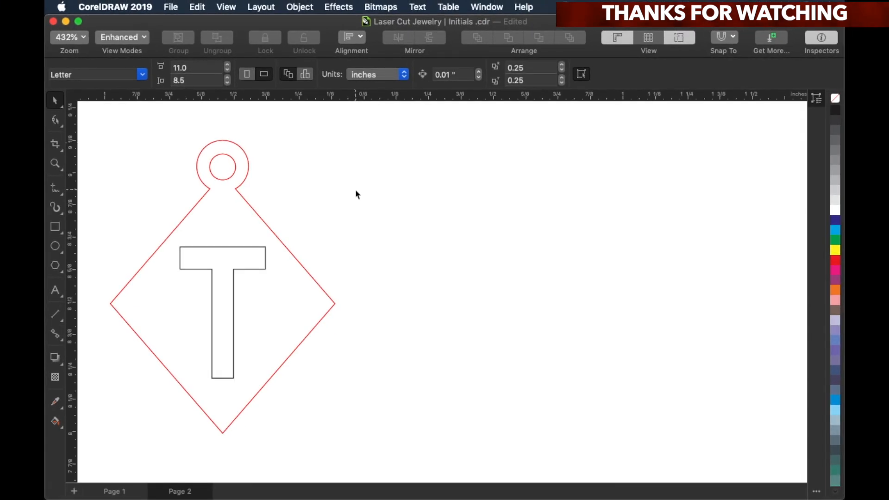
mouse_move(56, 294)
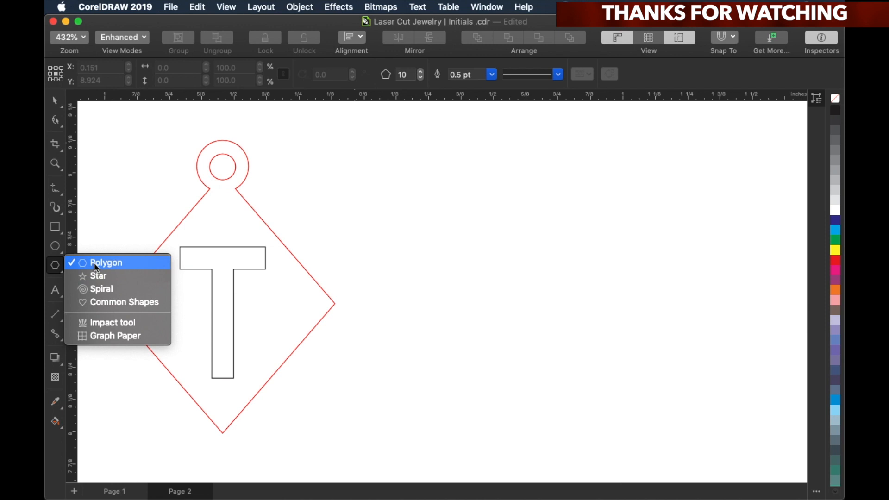
Step: Draw a polygon beside the pendant and set its side count to 4
left_click(106, 262)
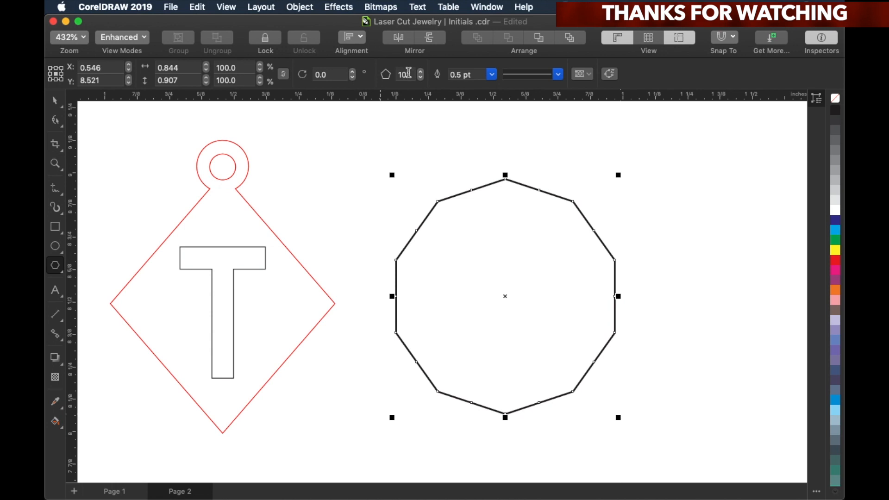
triple_click(405, 74)
type("4")
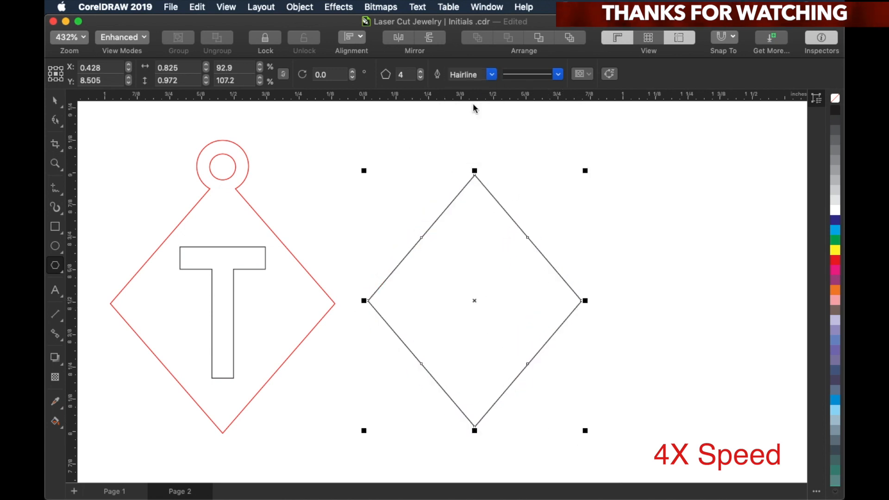
Step: Draw a small circle on the diamond's top point and weld them into one outline
left_click(336, 152)
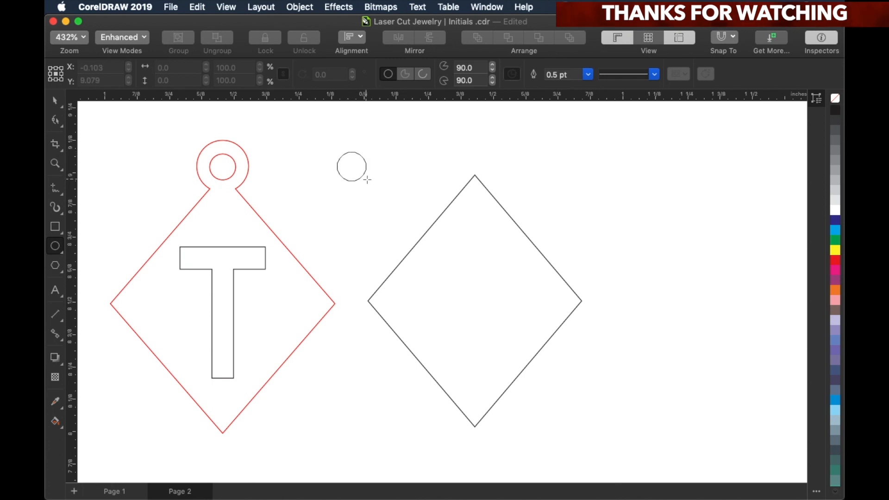
left_click(588, 74)
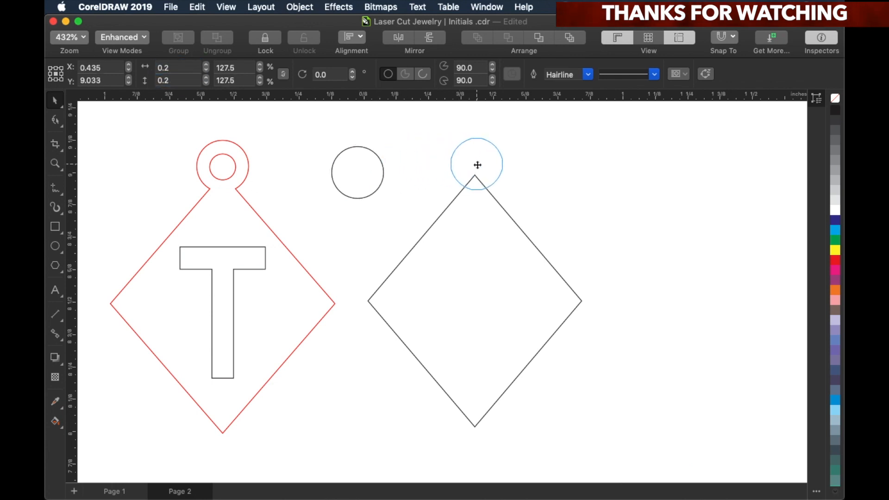
left_click(476, 164)
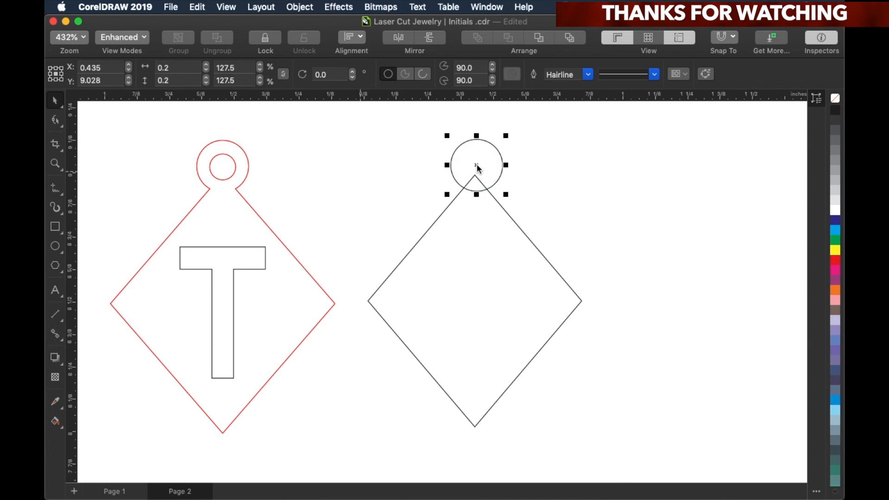
left_click(336, 130)
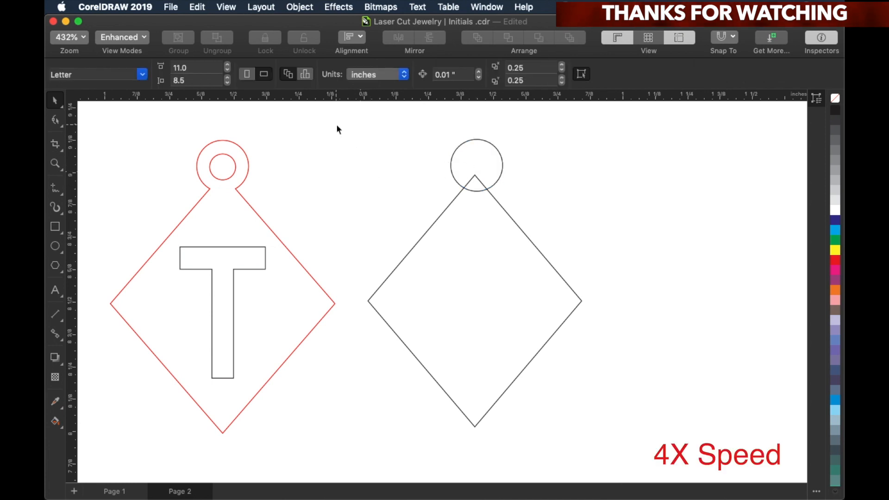
left_click(351, 37)
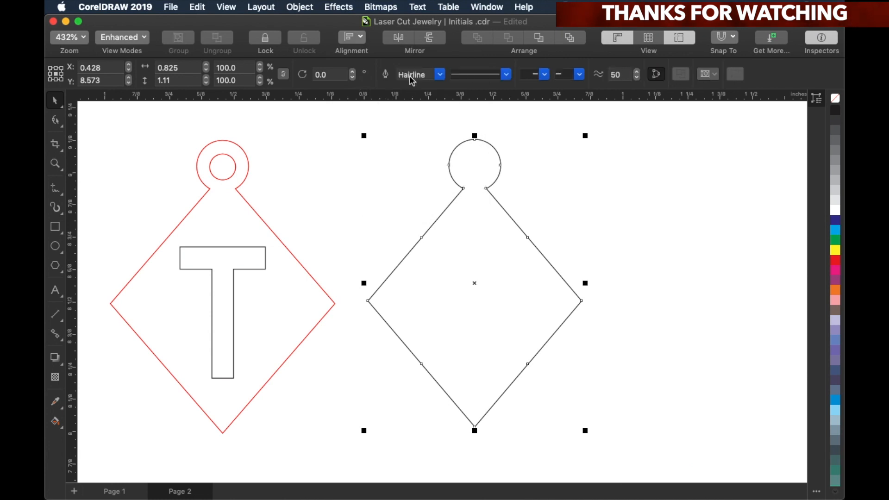
left_click(105, 197)
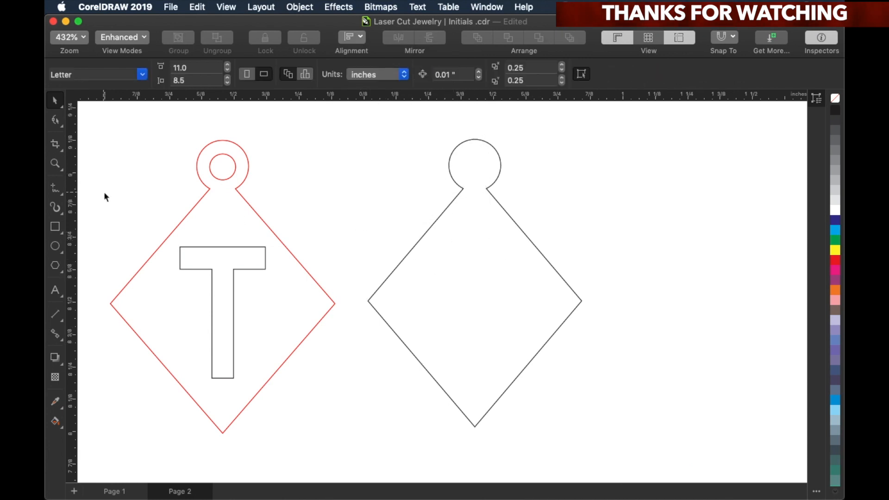
Step: Cut a hole in the loop, give the pendant a red outline, and add a solid T
left_click(359, 180)
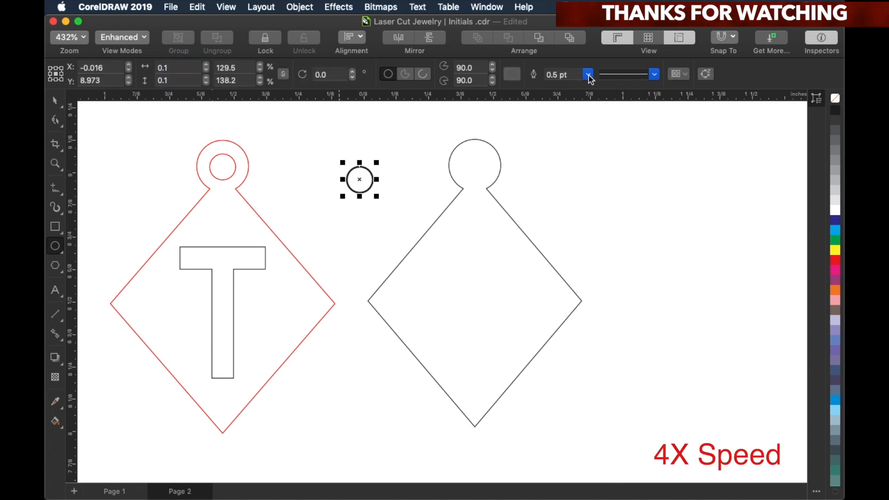
left_click(581, 177)
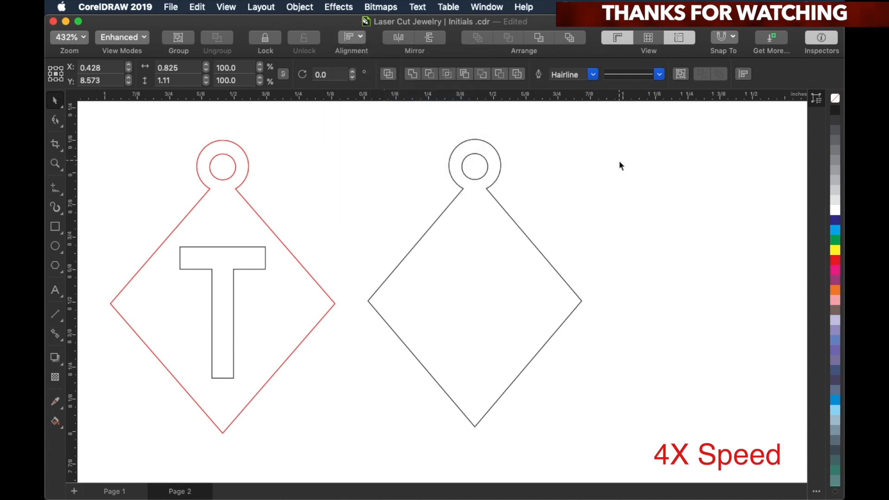
left_click(474, 283)
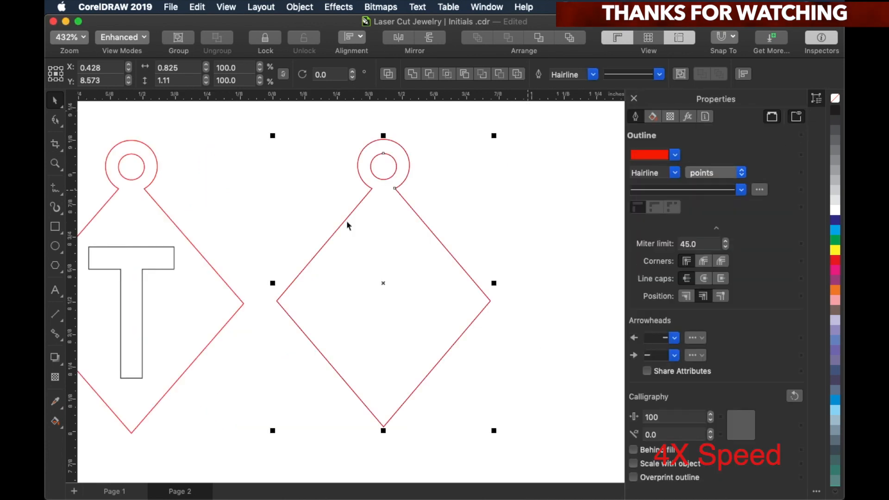
left_click(55, 290)
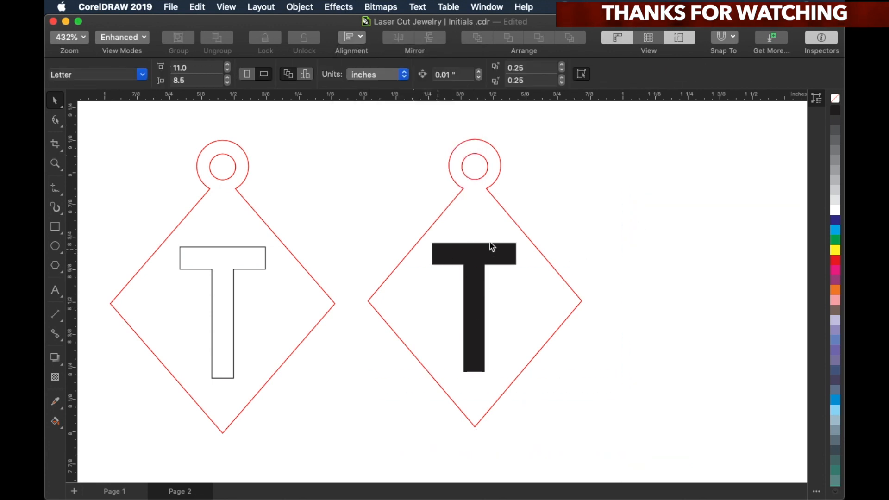
Step: Convert the T to curves with a hairline outline and no fill
left_click(474, 306)
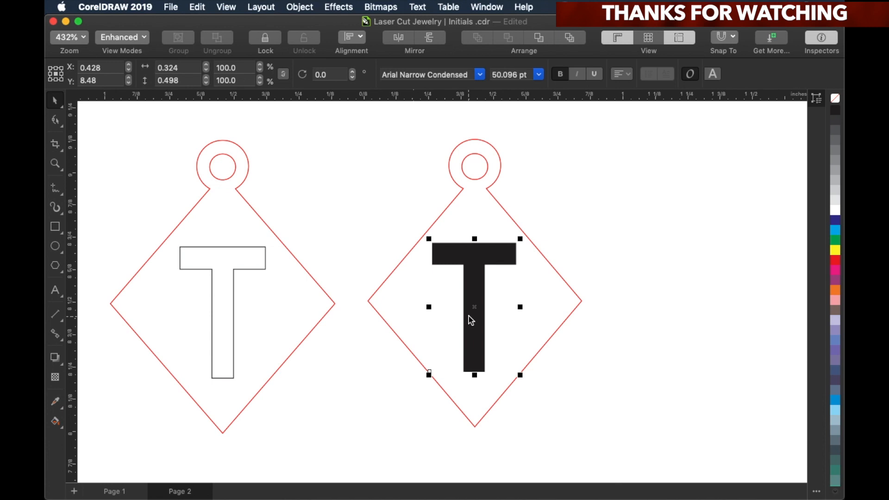
left_click(299, 7)
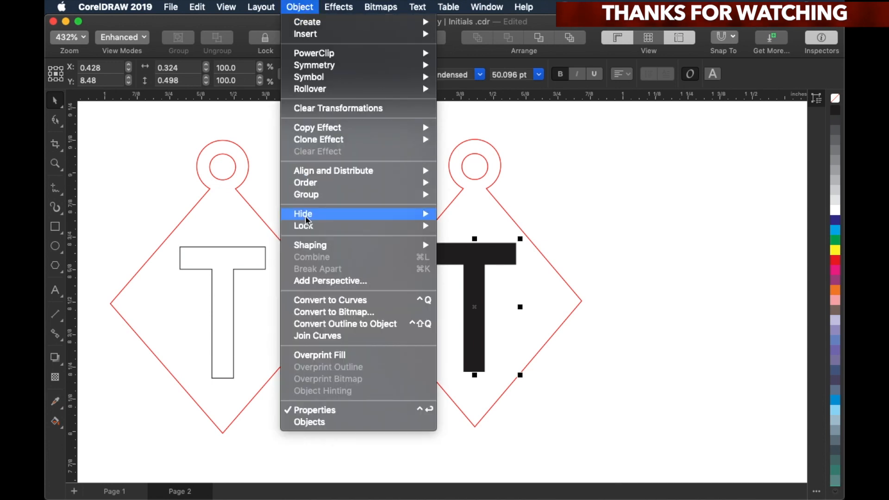
left_click(600, 260)
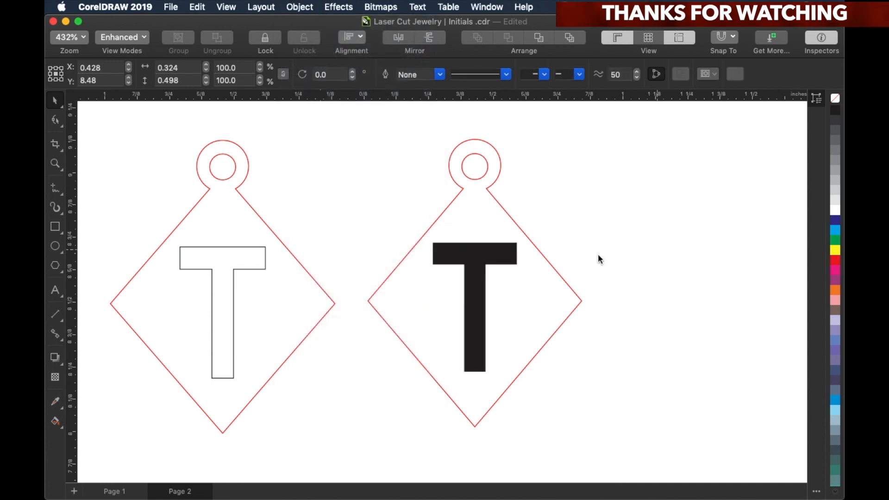
left_click(439, 74)
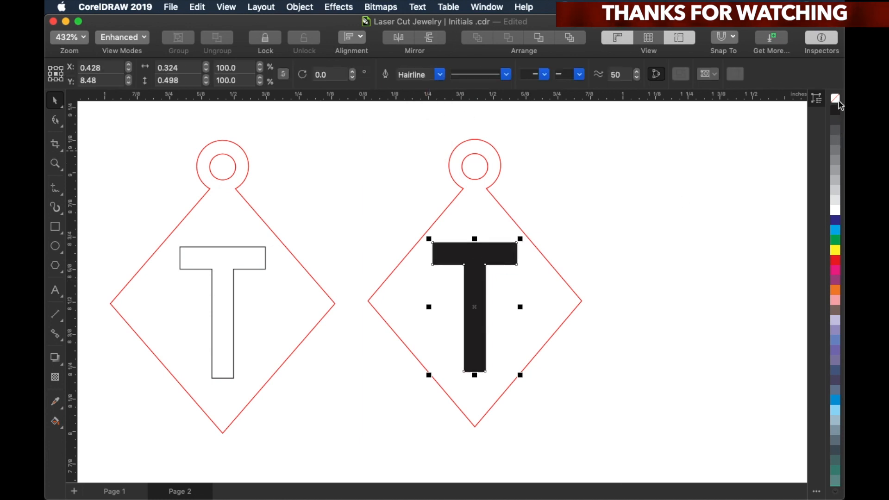
left_click(459, 212)
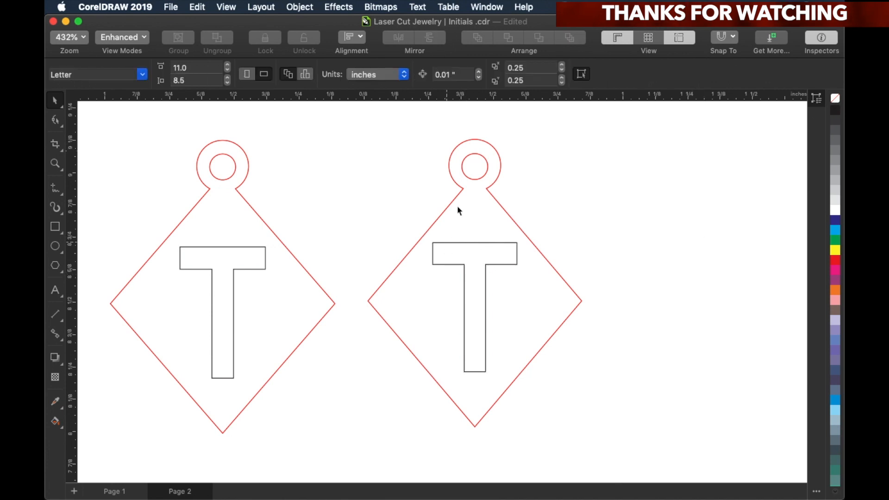
mouse_move(477, 256)
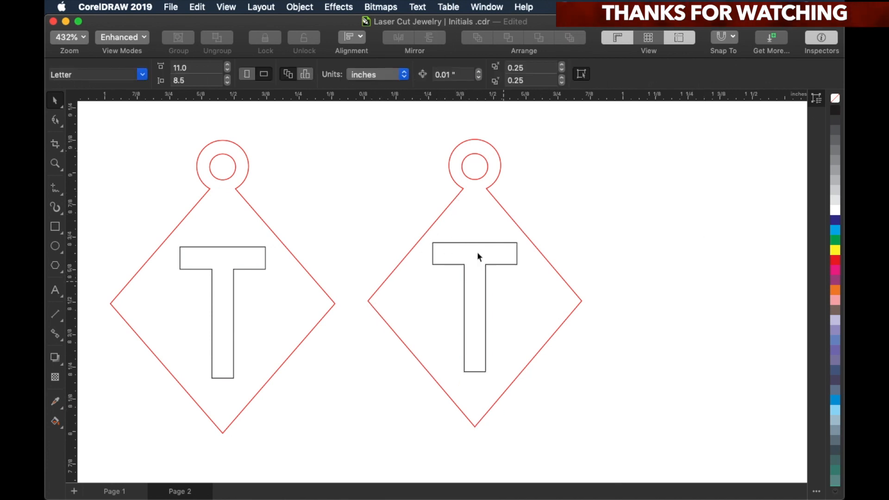
mouse_move(459, 331)
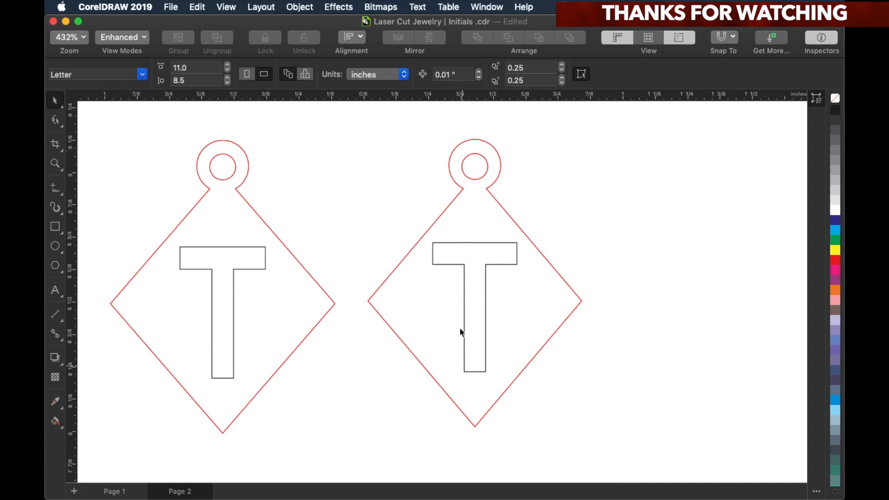
mouse_move(509, 255)
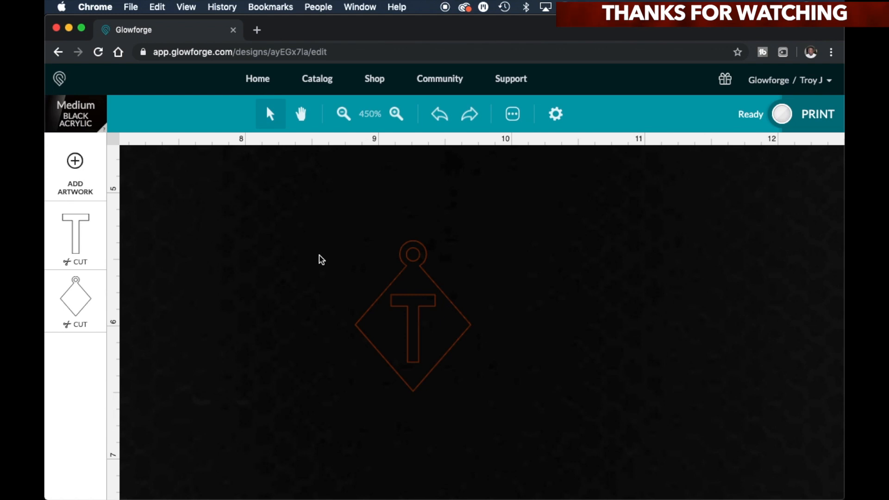
left_click(412, 315)
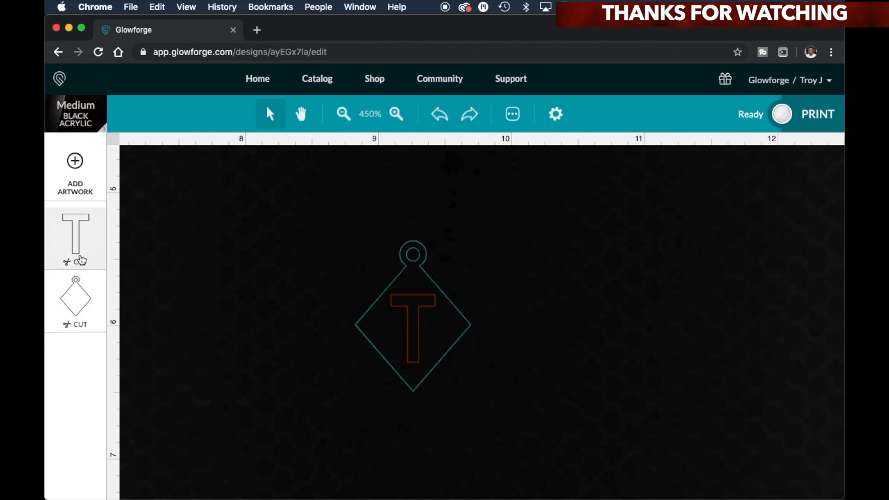
left_click(75, 232)
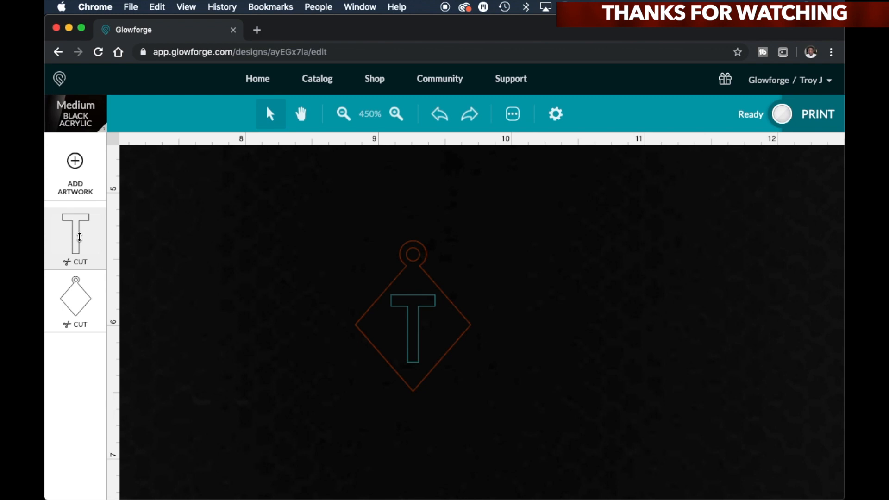
left_click(215, 261)
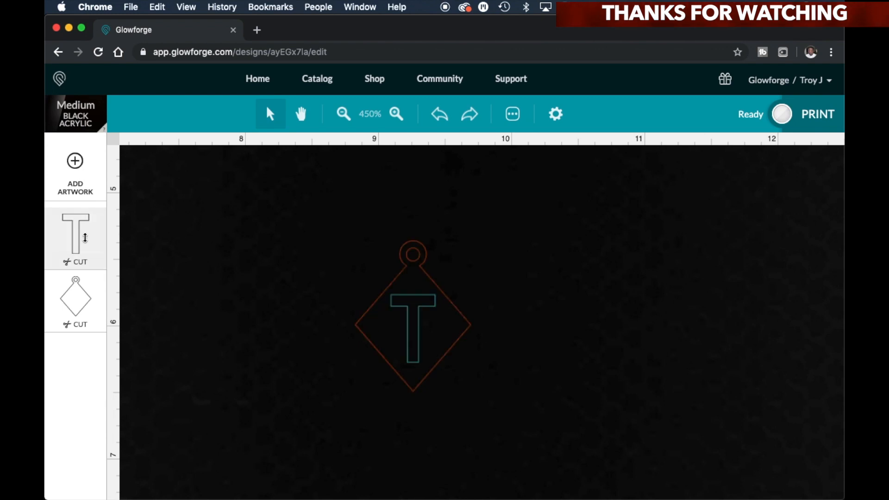
left_click(75, 296)
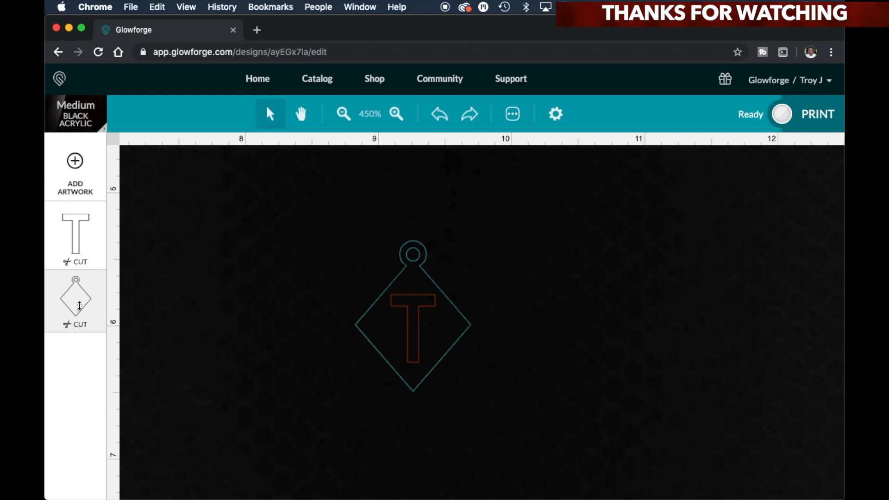
left_click(75, 232)
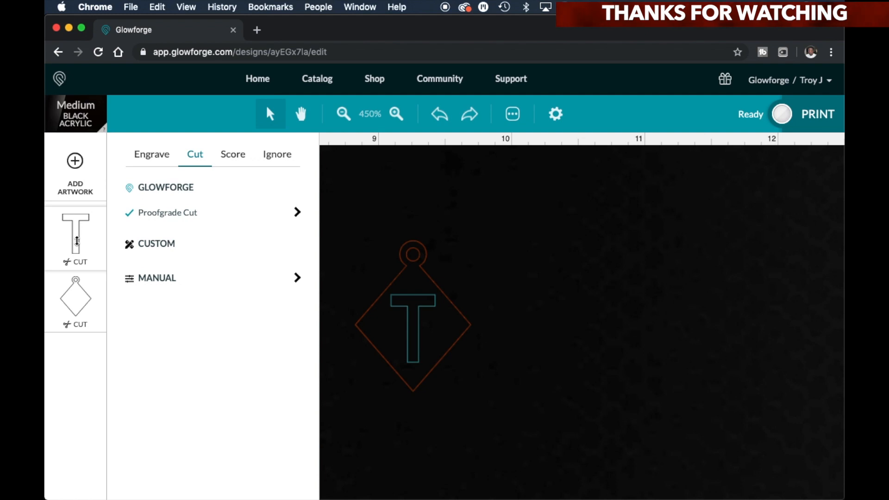
mouse_move(139, 232)
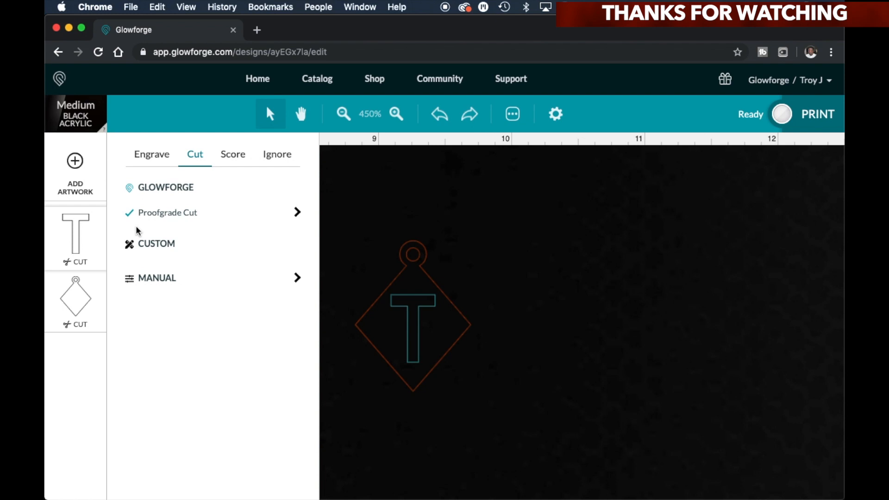
Step: Set the T to score with the default Proofgrade score setting
left_click(232, 154)
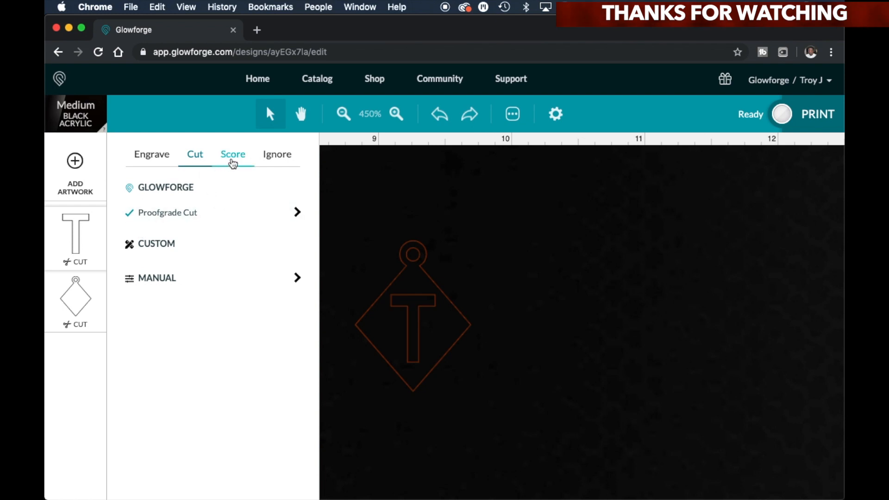
mouse_move(238, 158)
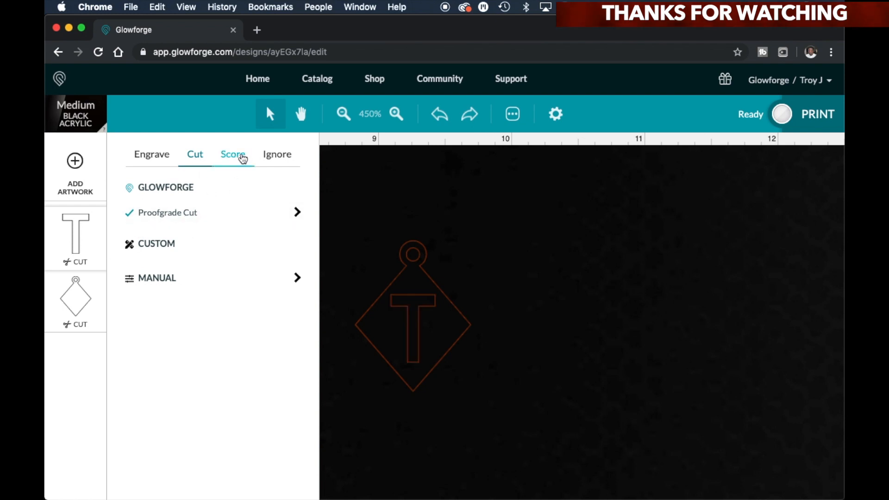
left_click(232, 155)
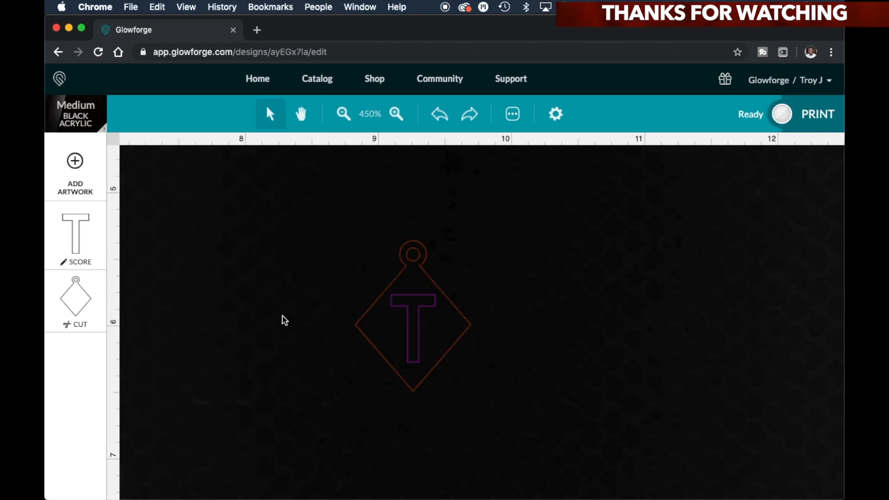
mouse_move(179, 334)
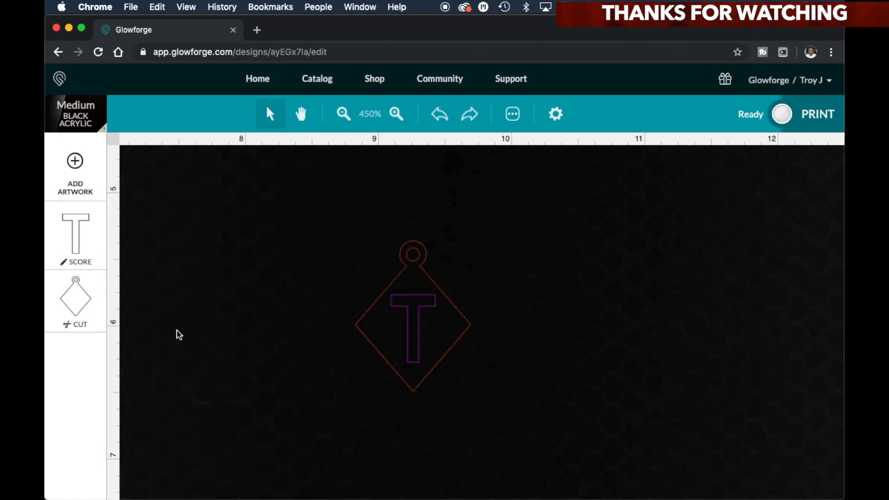